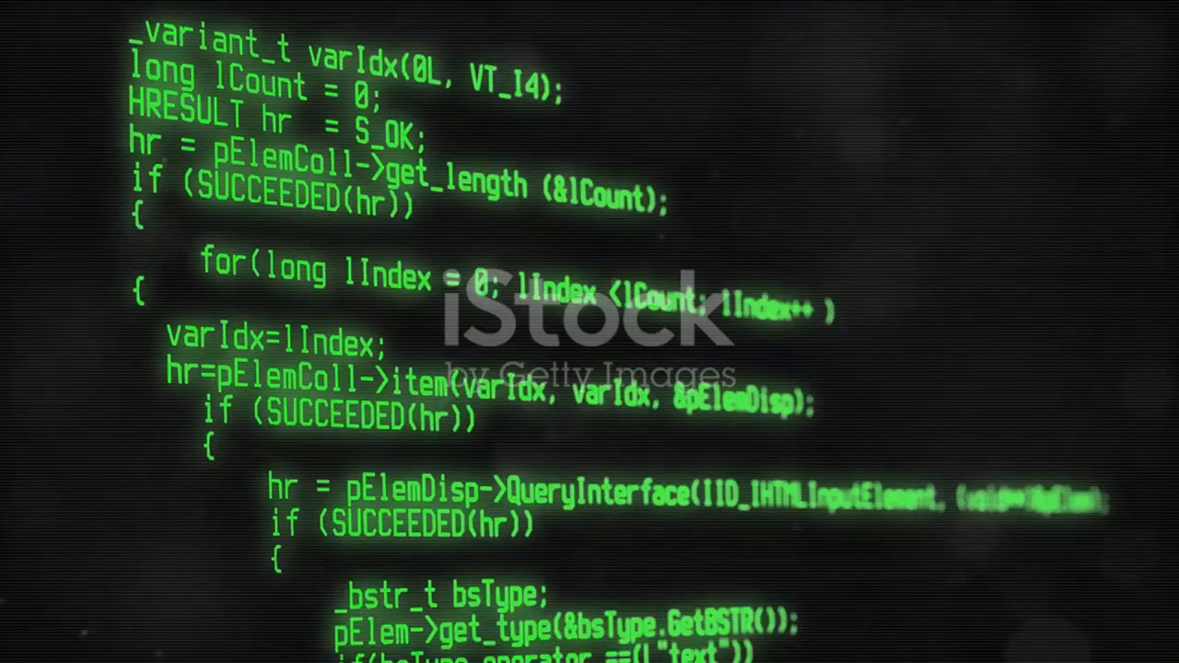
{"action": "scroll", "scroll_direction": "down", "scroll_amount": 3}
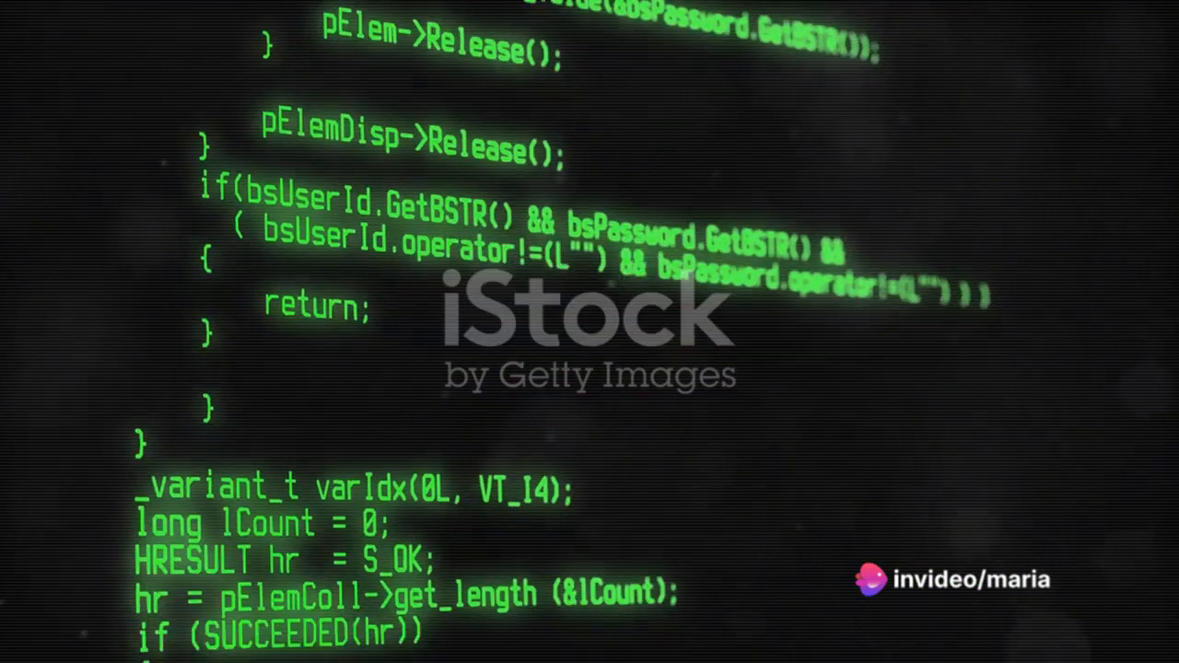
{"action": "scroll", "scroll_direction": "down", "scroll_amount": 3}
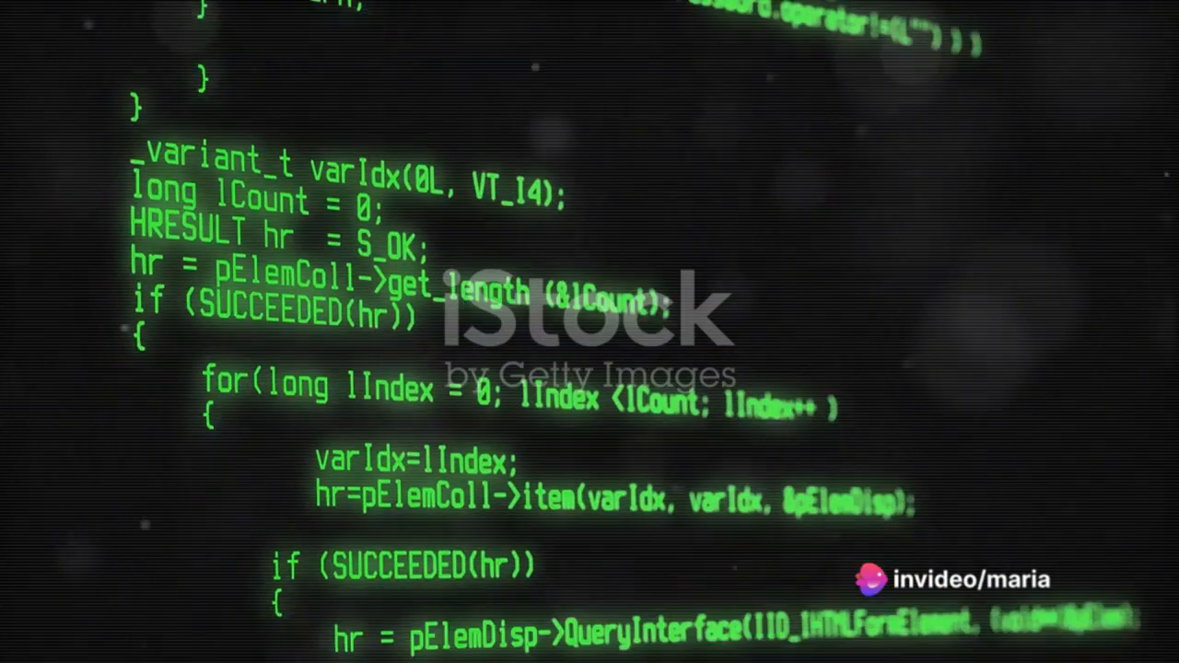